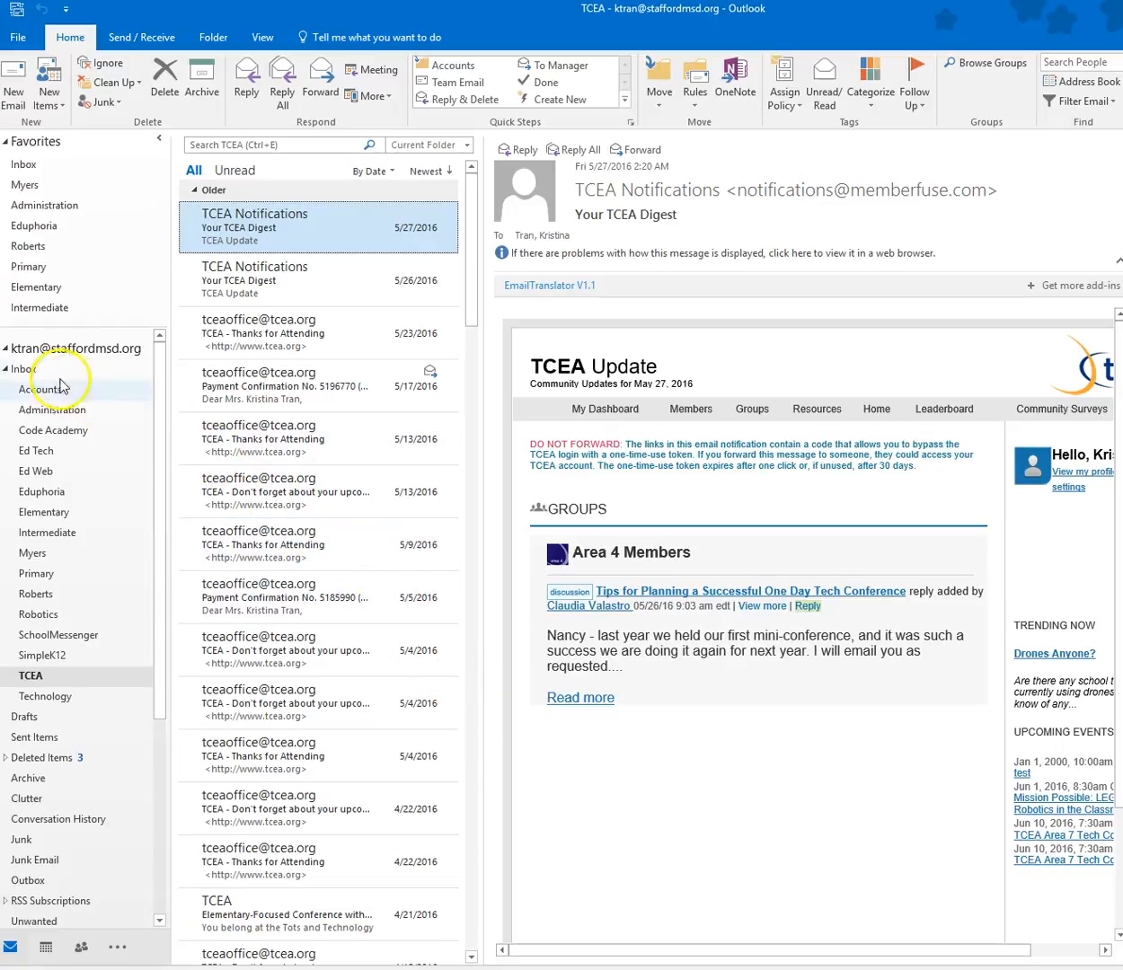
Create a new Inbox subfolder named Test.
right_click(22, 369)
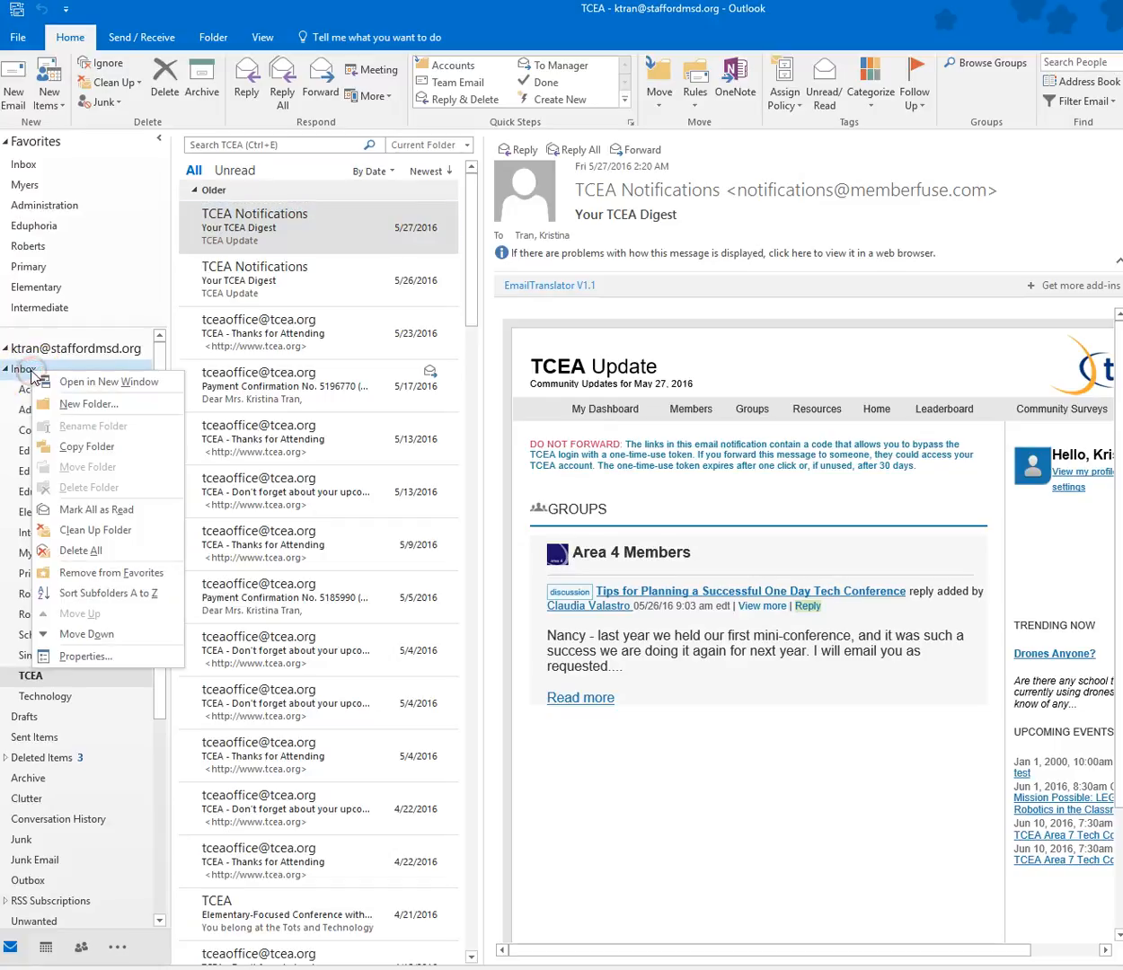
mouse_move(88, 404)
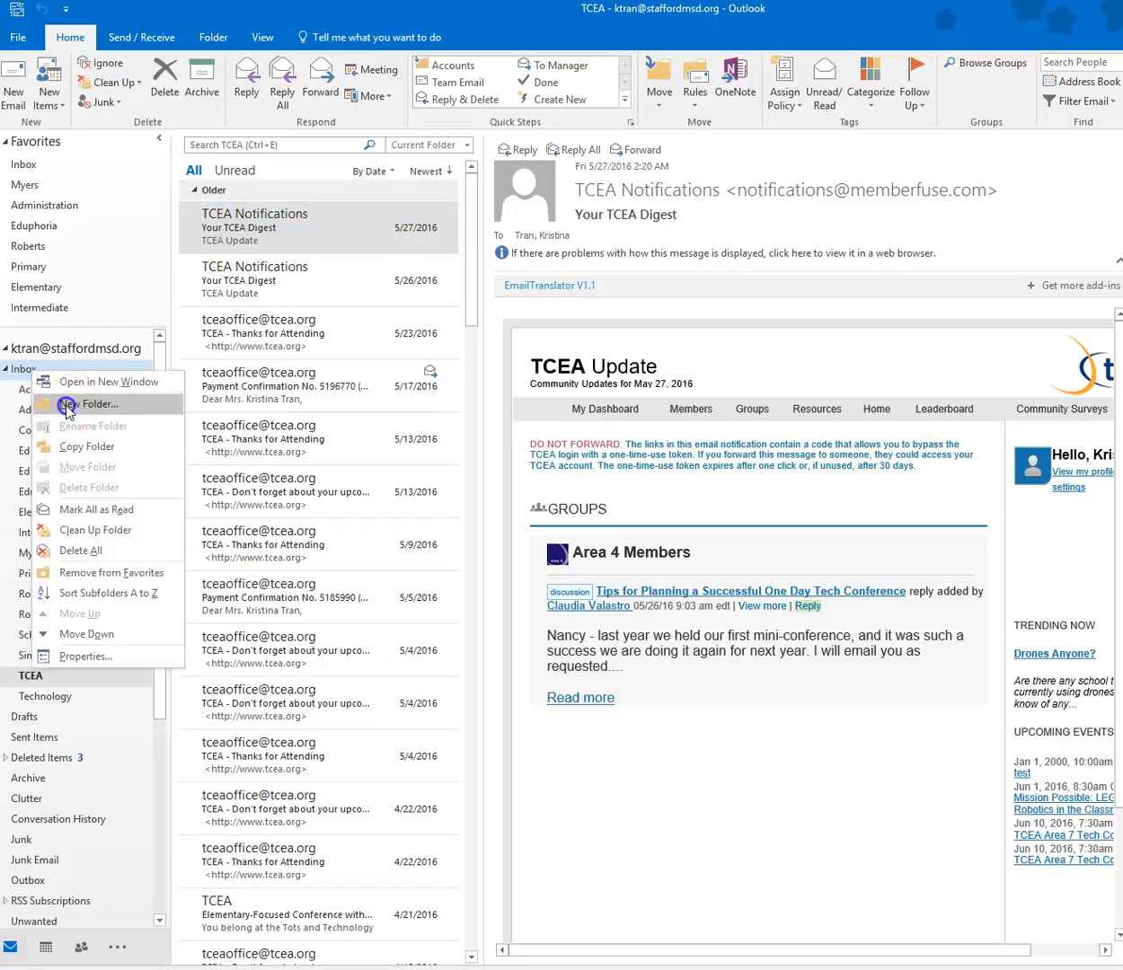
click(84, 404)
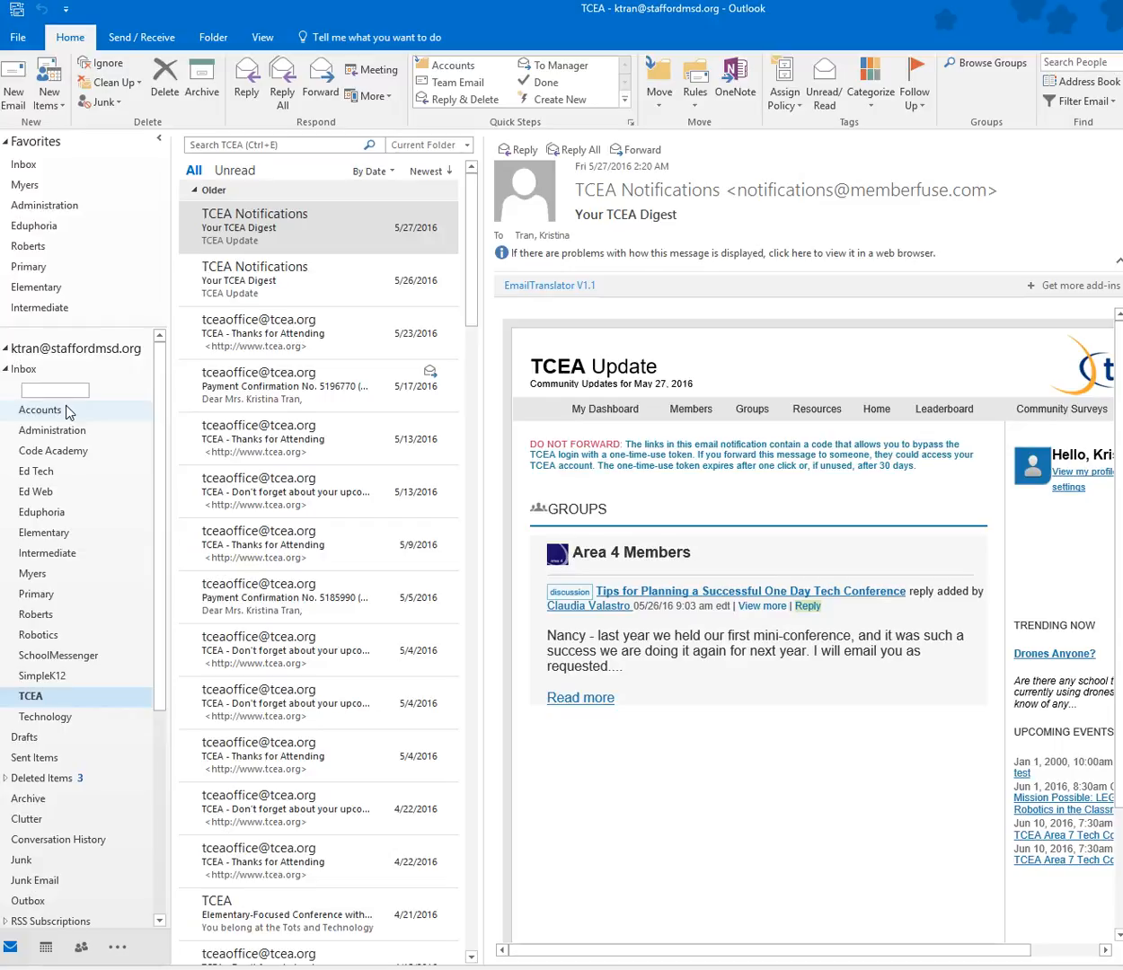
text(Test)
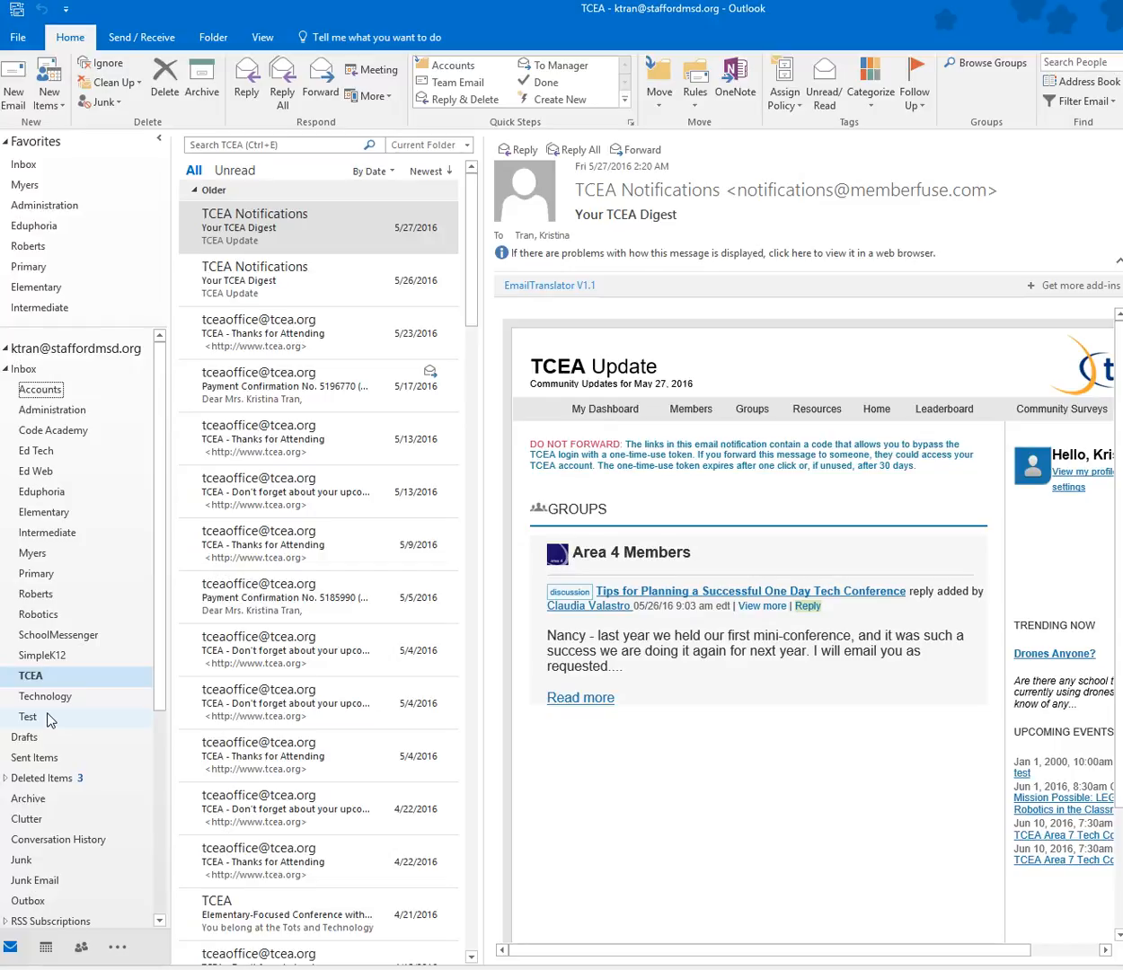
Delete the Test subfolder from the Inbox.
right_click(29, 718)
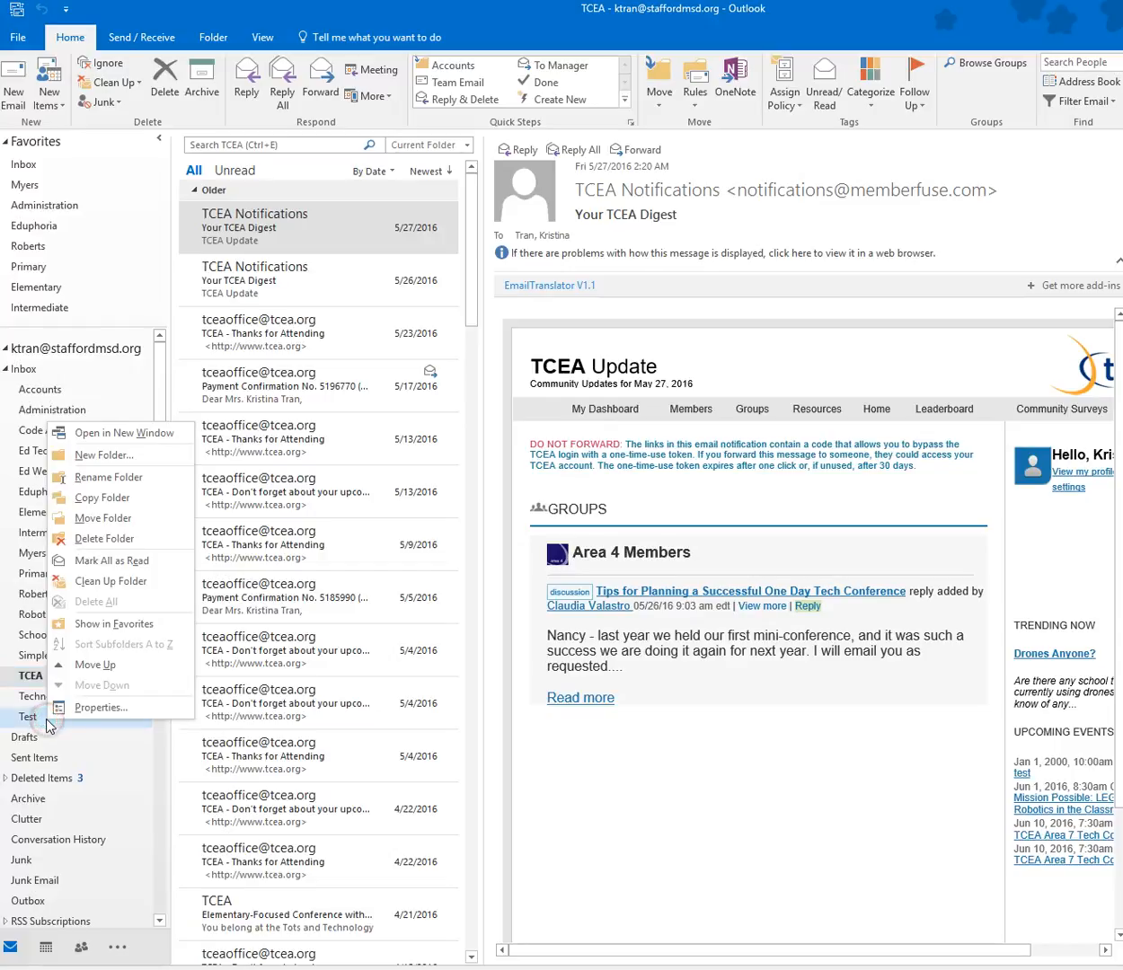
mouse_move(100, 538)
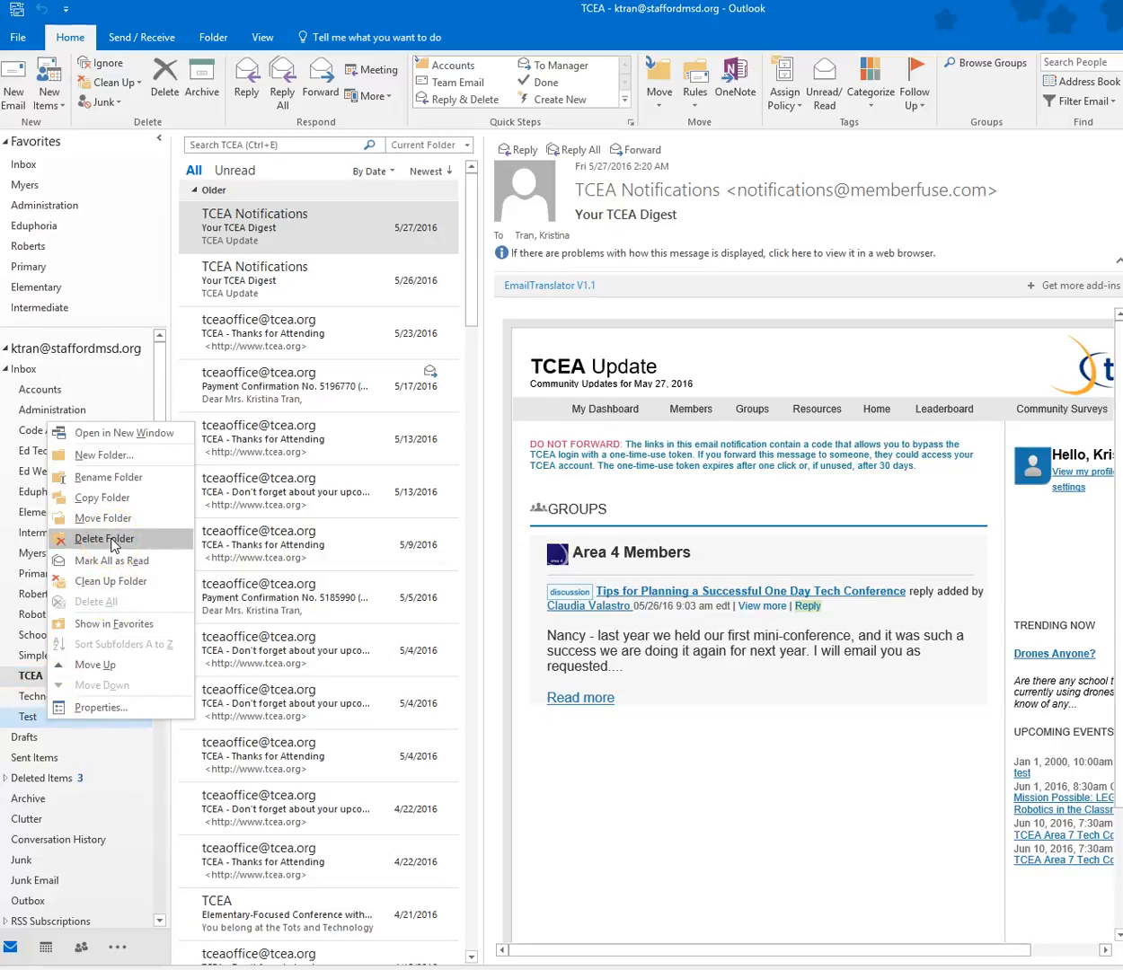
click(105, 539)
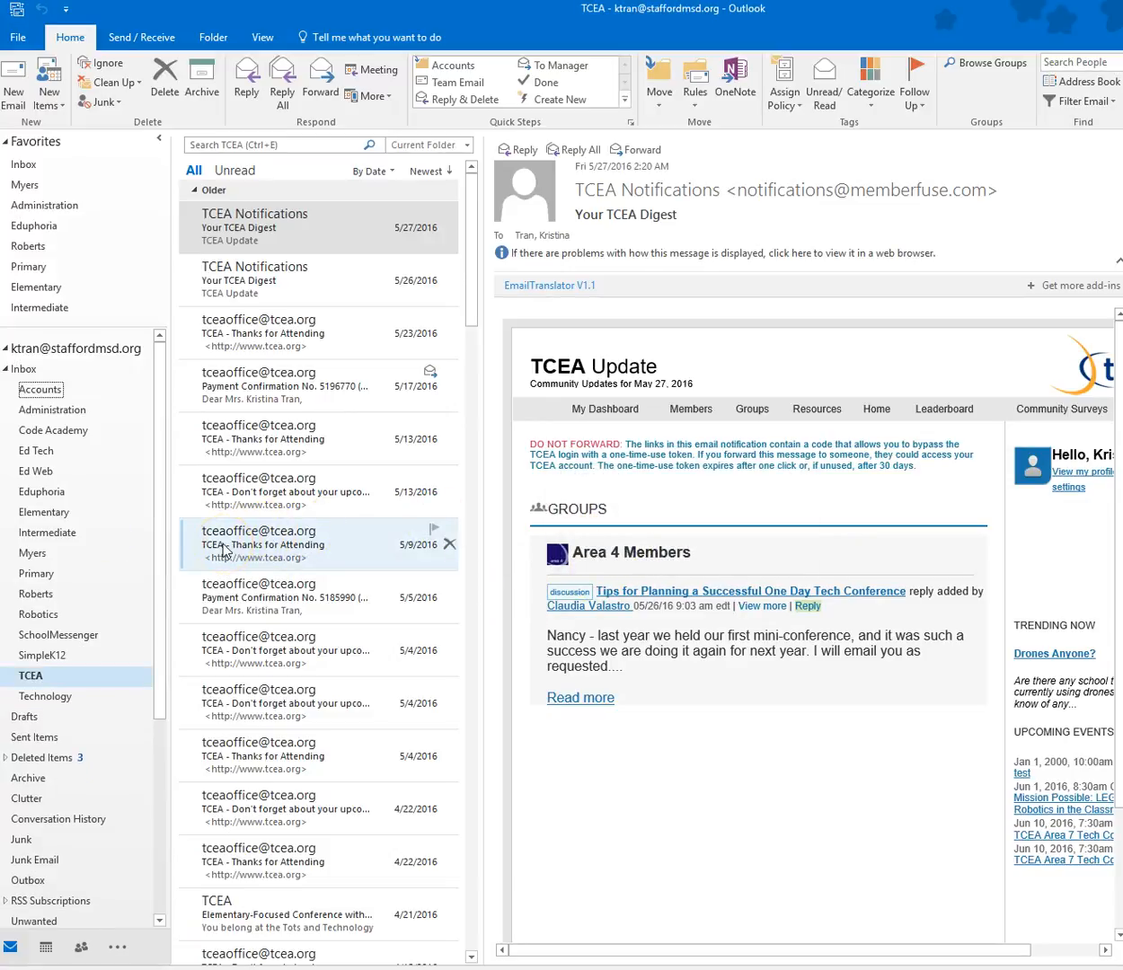
mouse_move(126, 683)
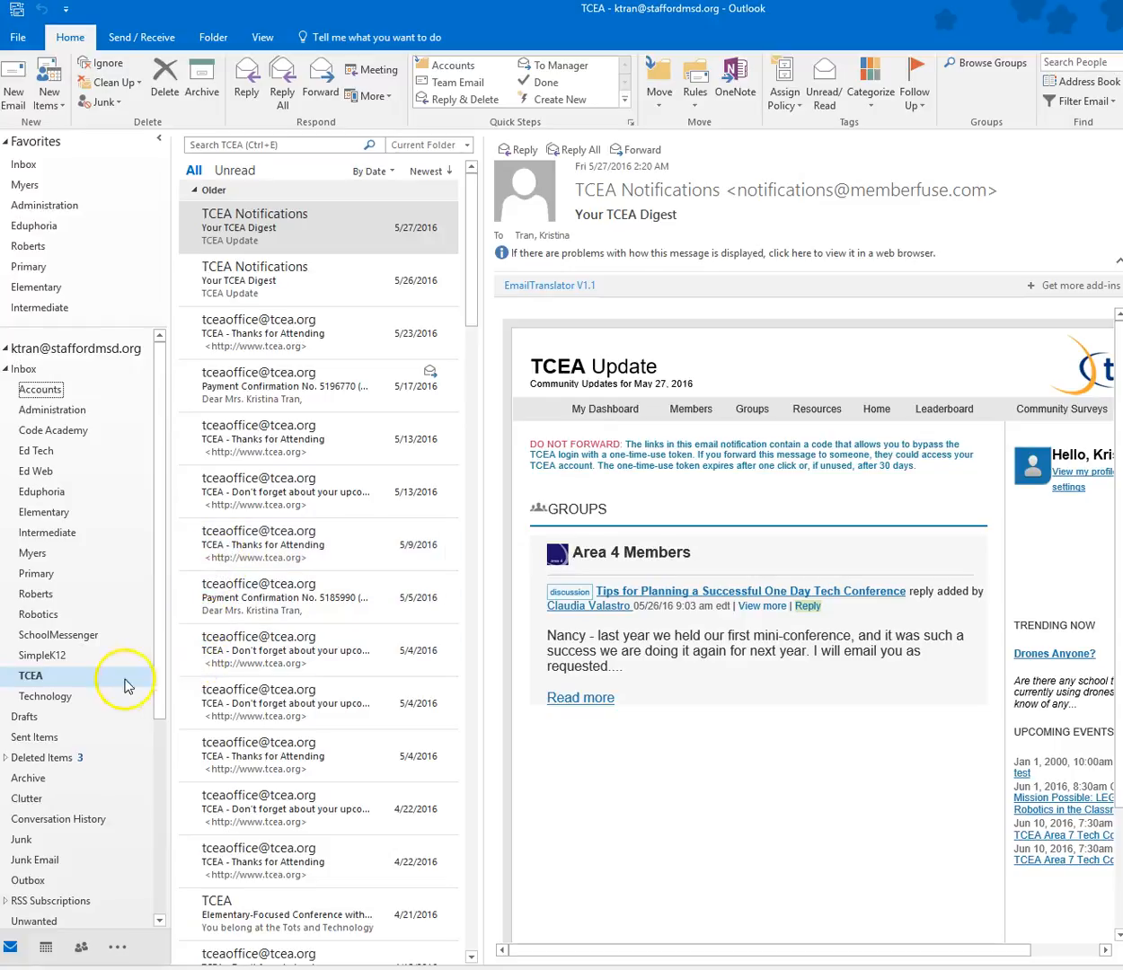
View the Technology folder, then return to the Inbox messages.
click(45, 697)
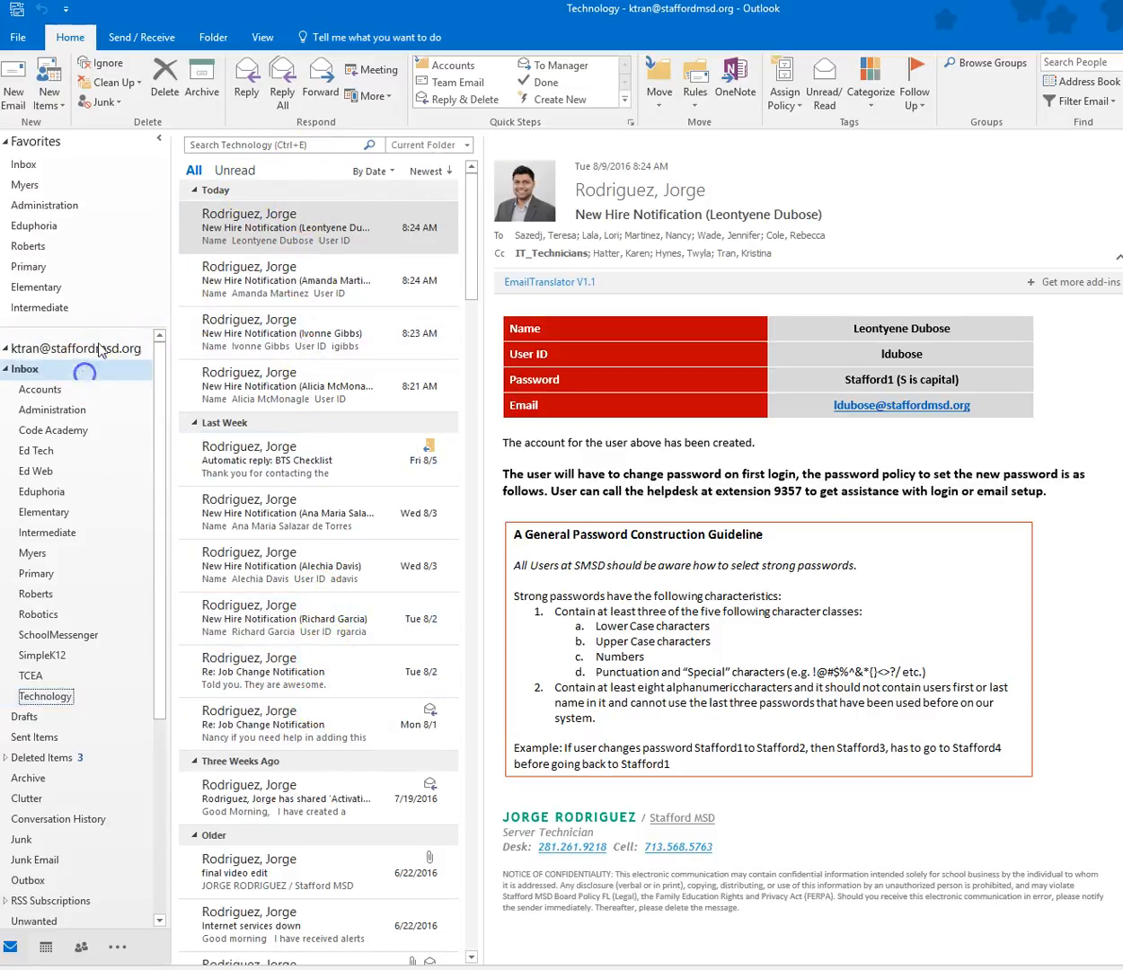
click(269, 145)
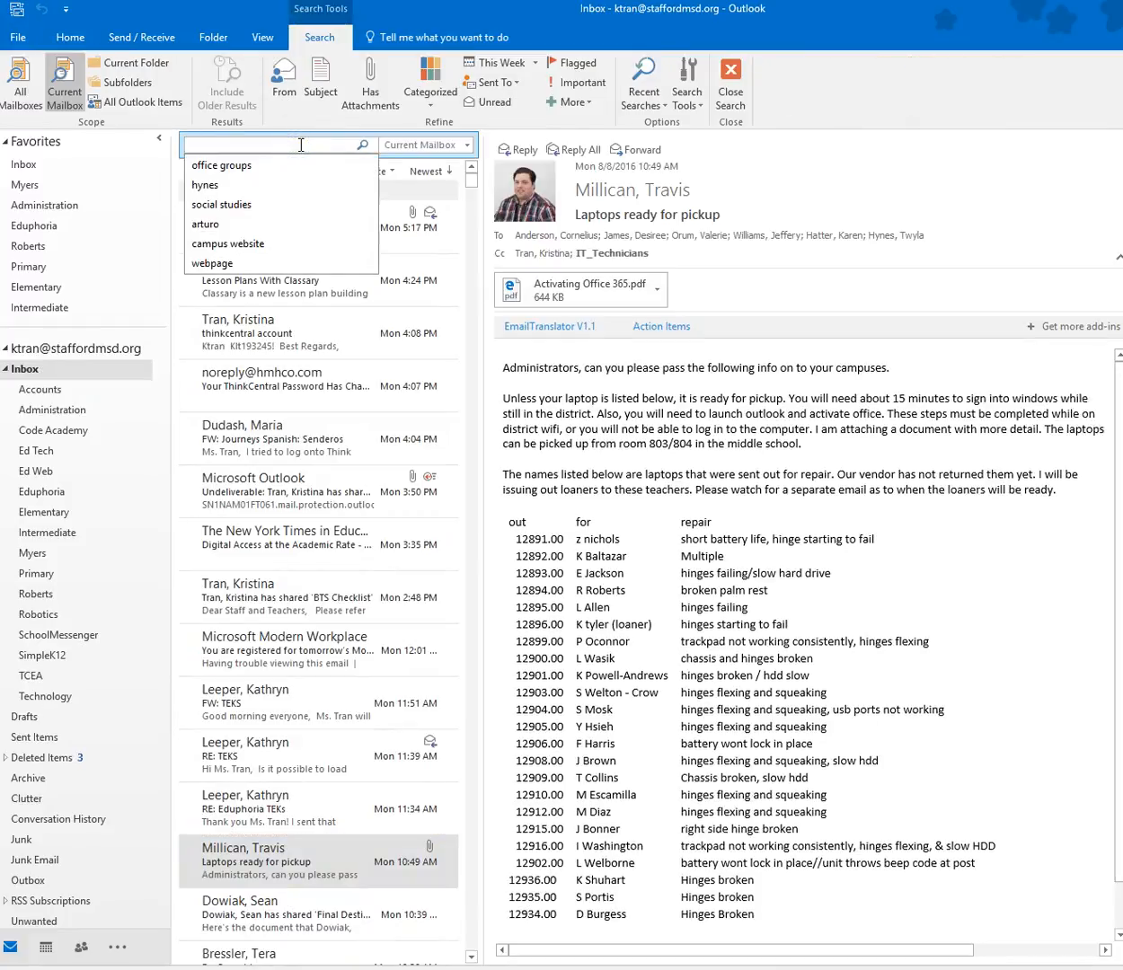
text(trav)
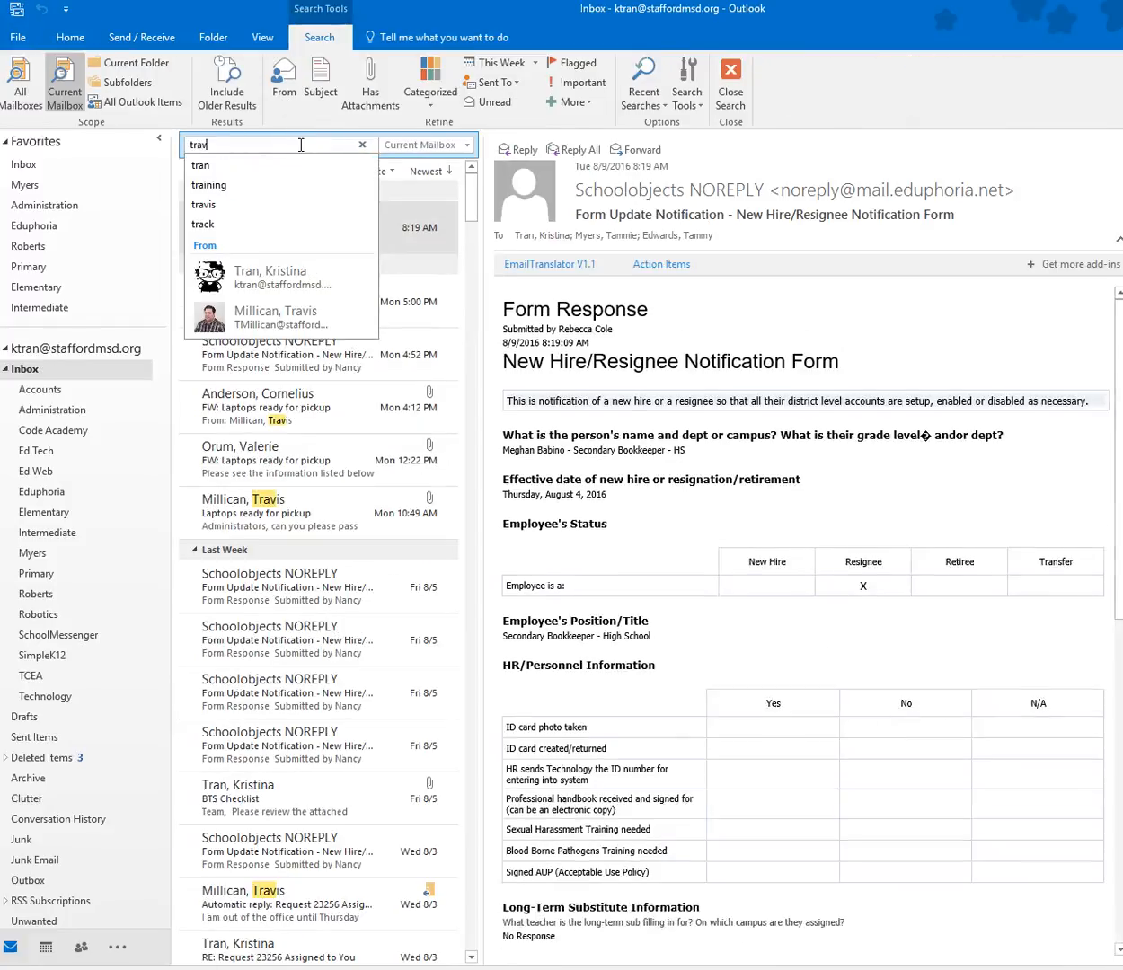
click(277, 317)
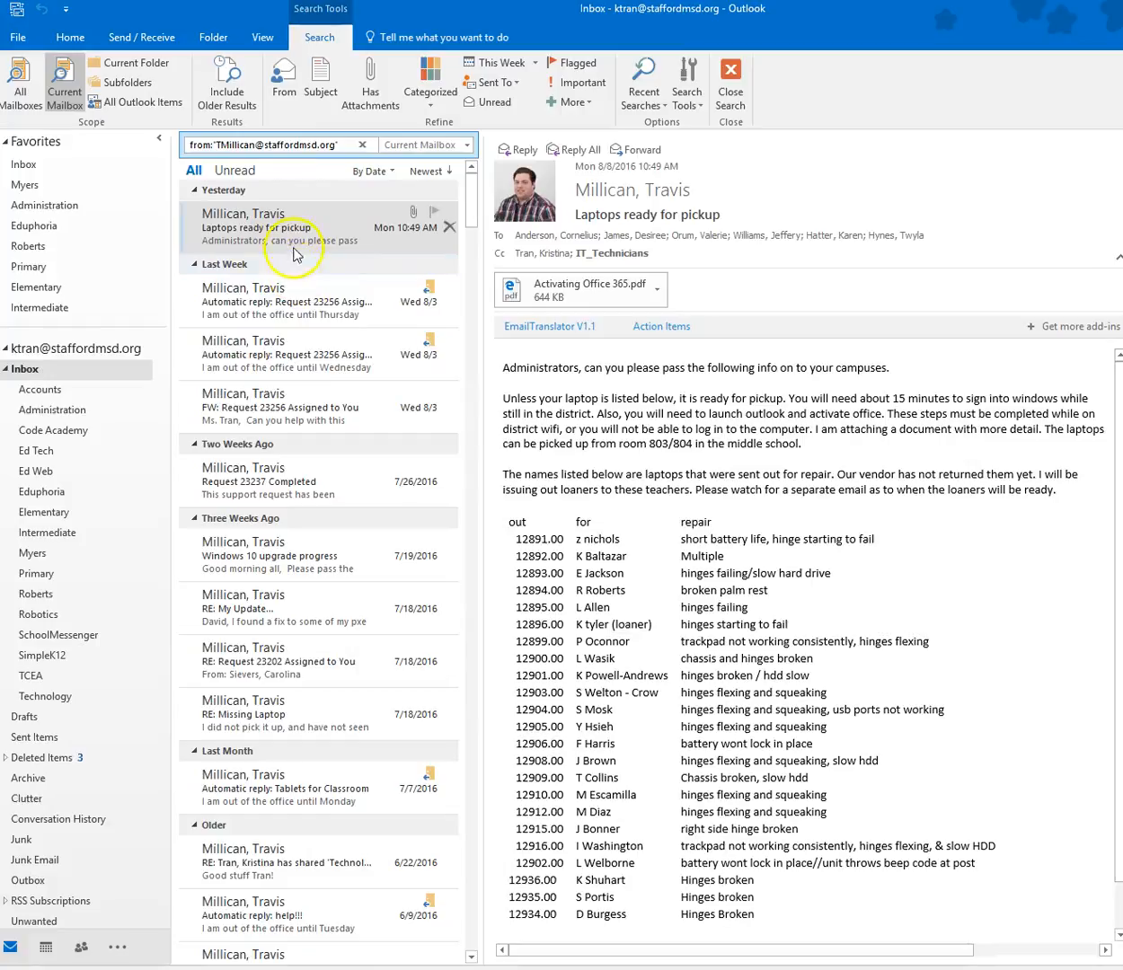
mouse_move(270, 249)
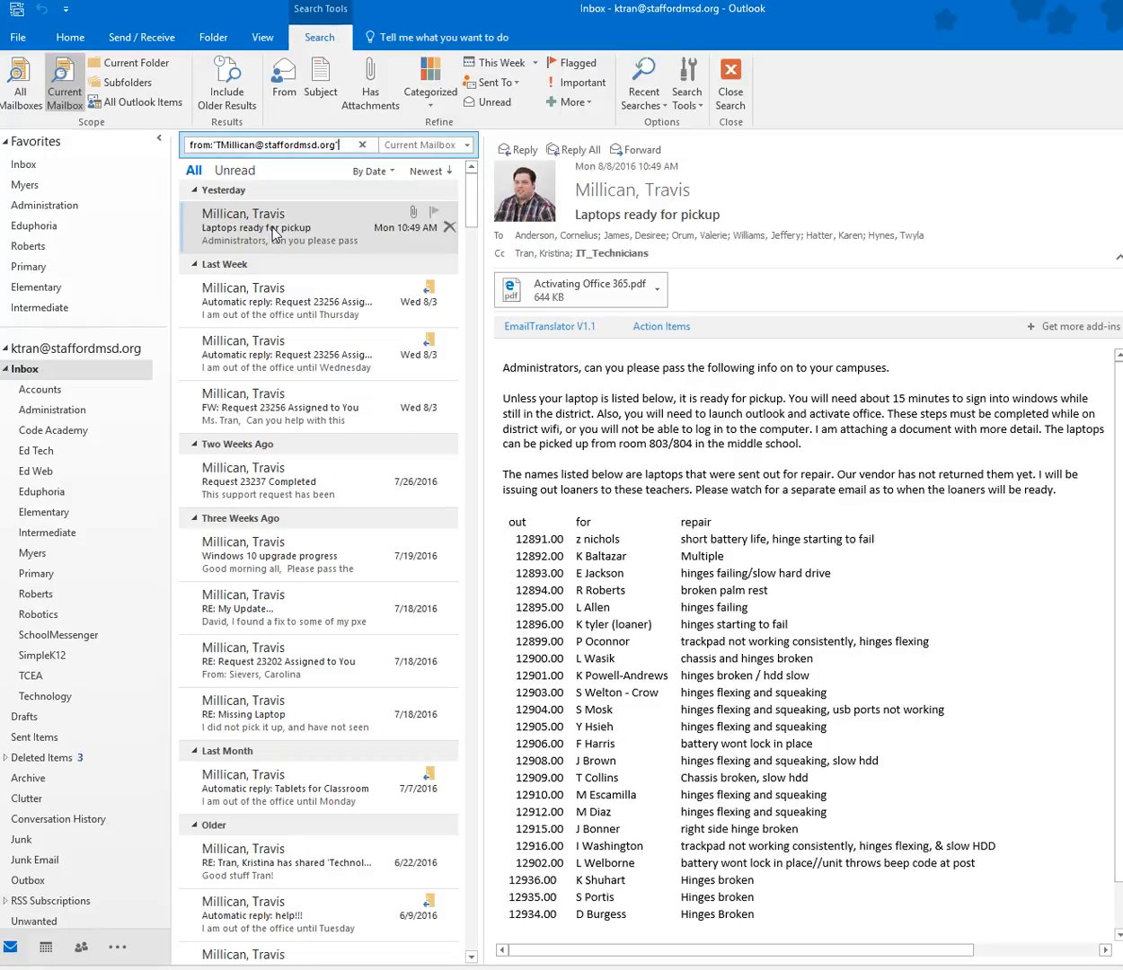
right_click(274, 227)
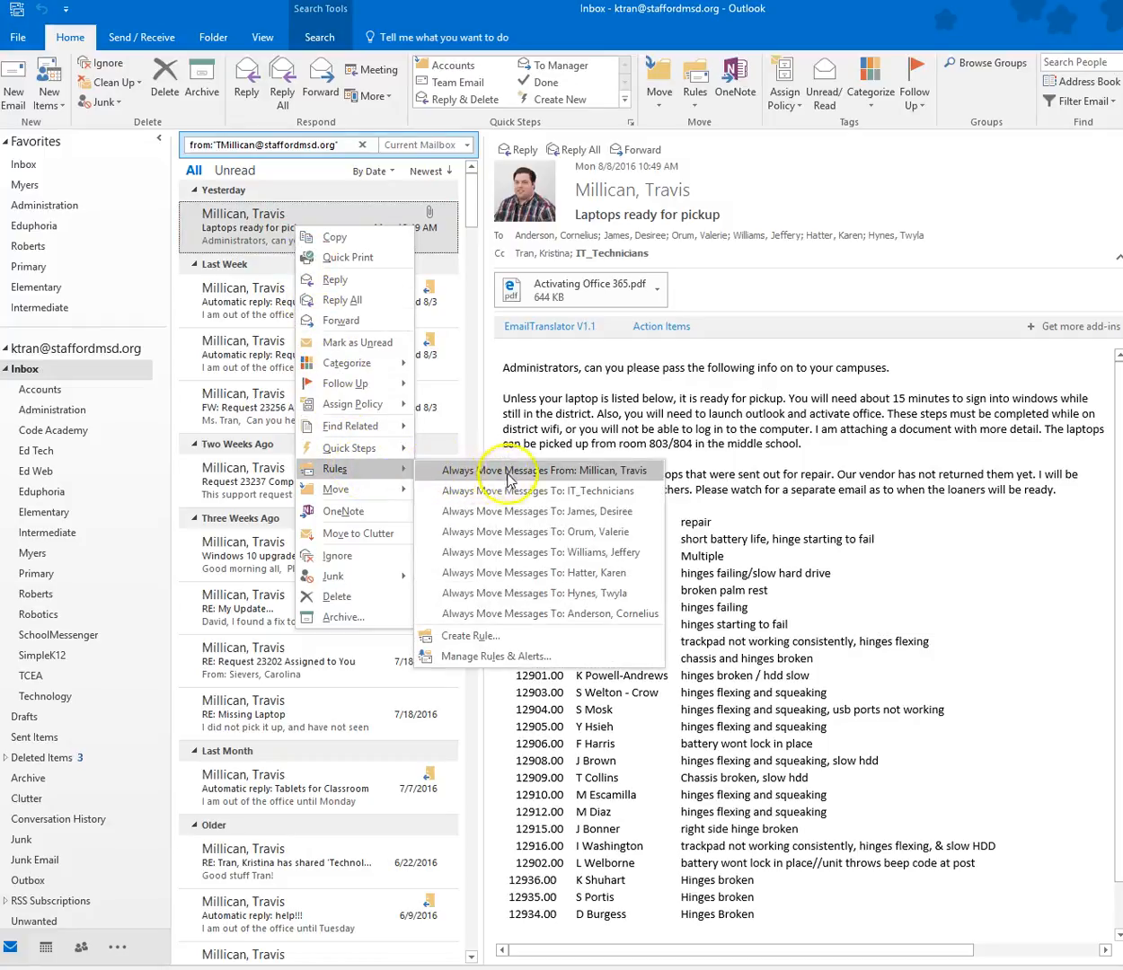
mouse_move(589, 477)
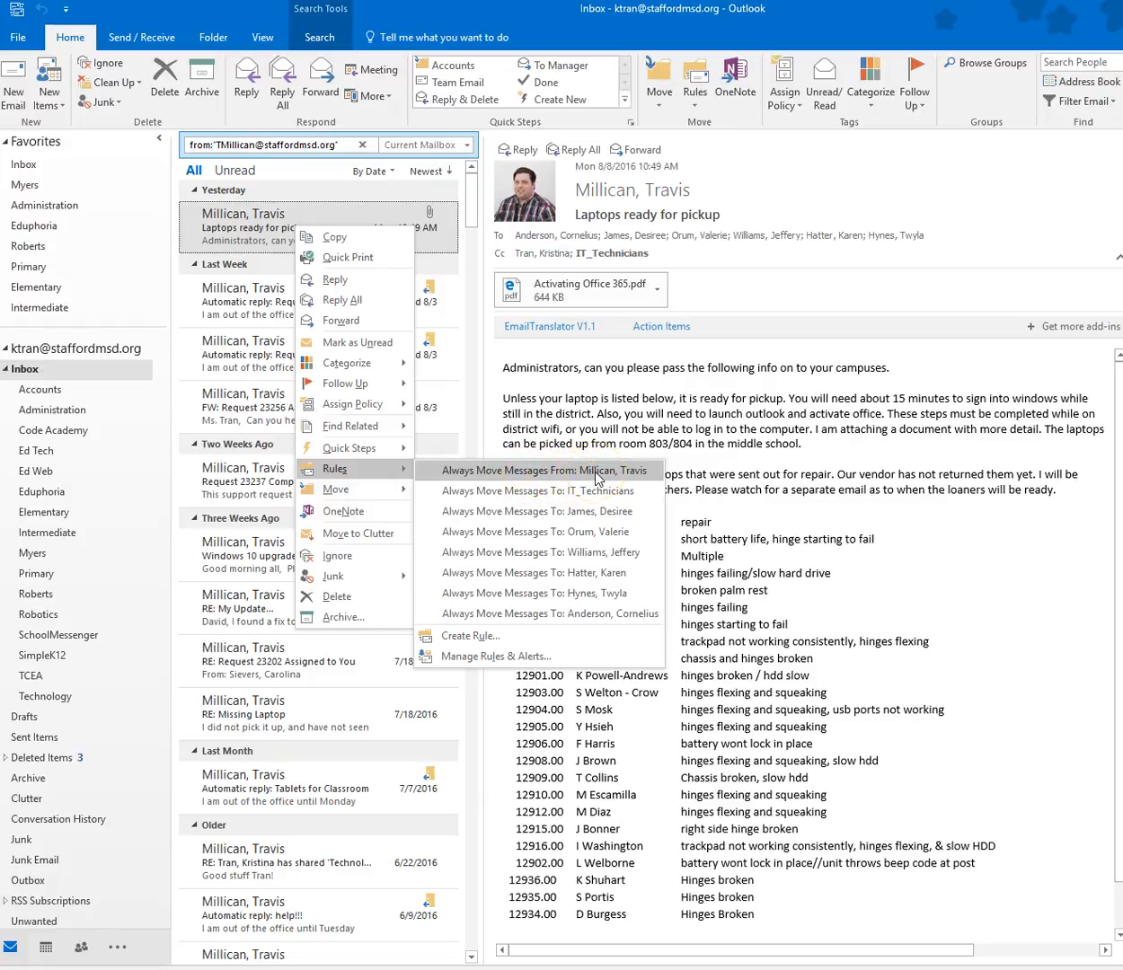
click(538, 470)
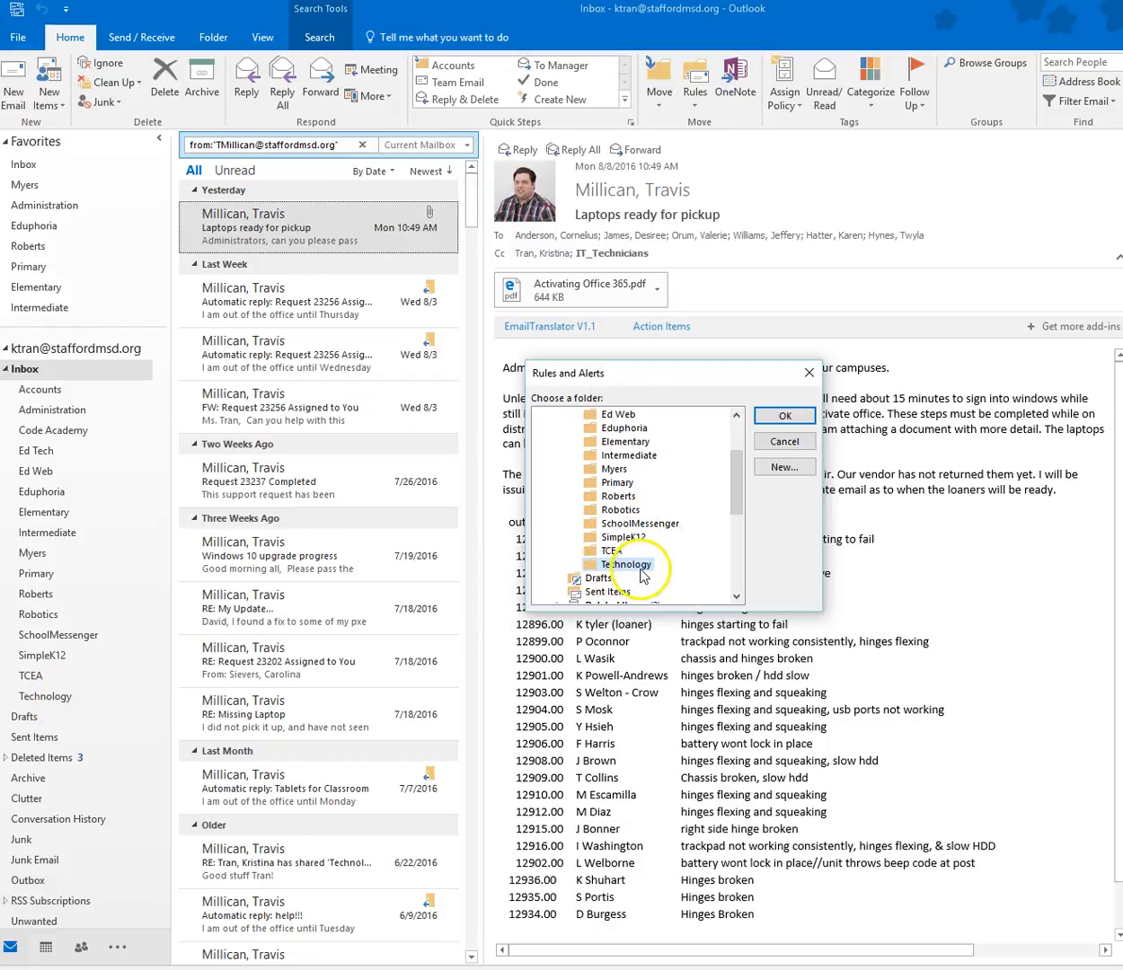
Choose Technology as the rule's destination folder and save the rule.
click(632, 563)
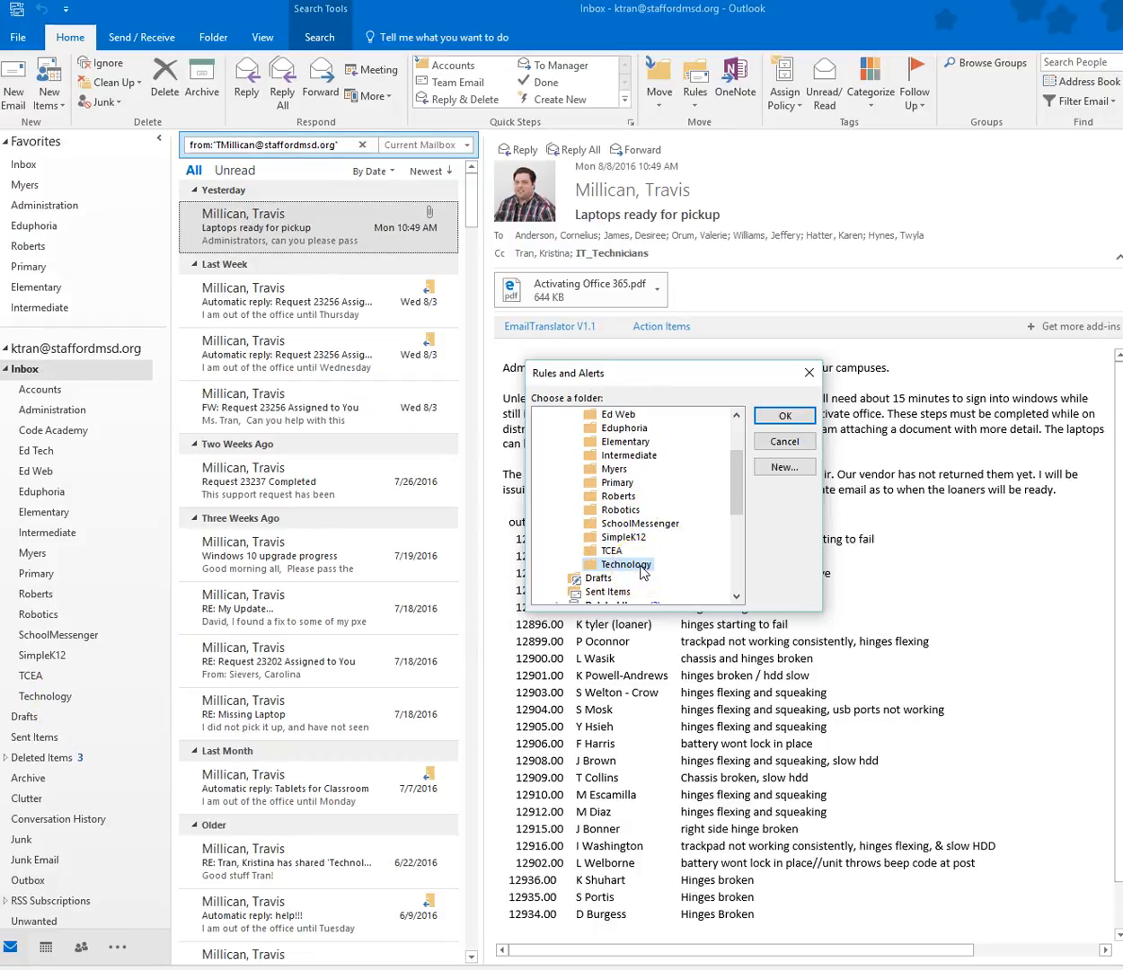
click(626, 441)
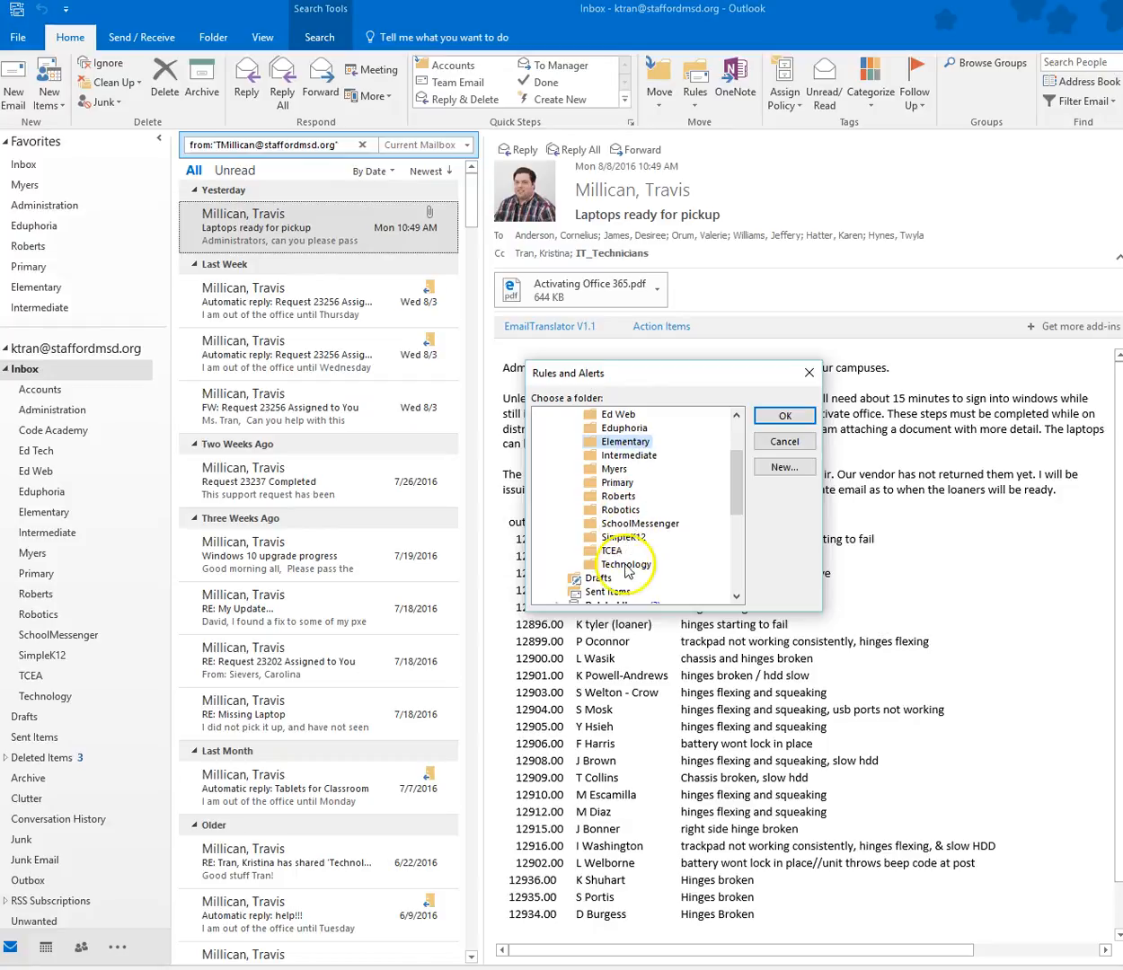
click(625, 564)
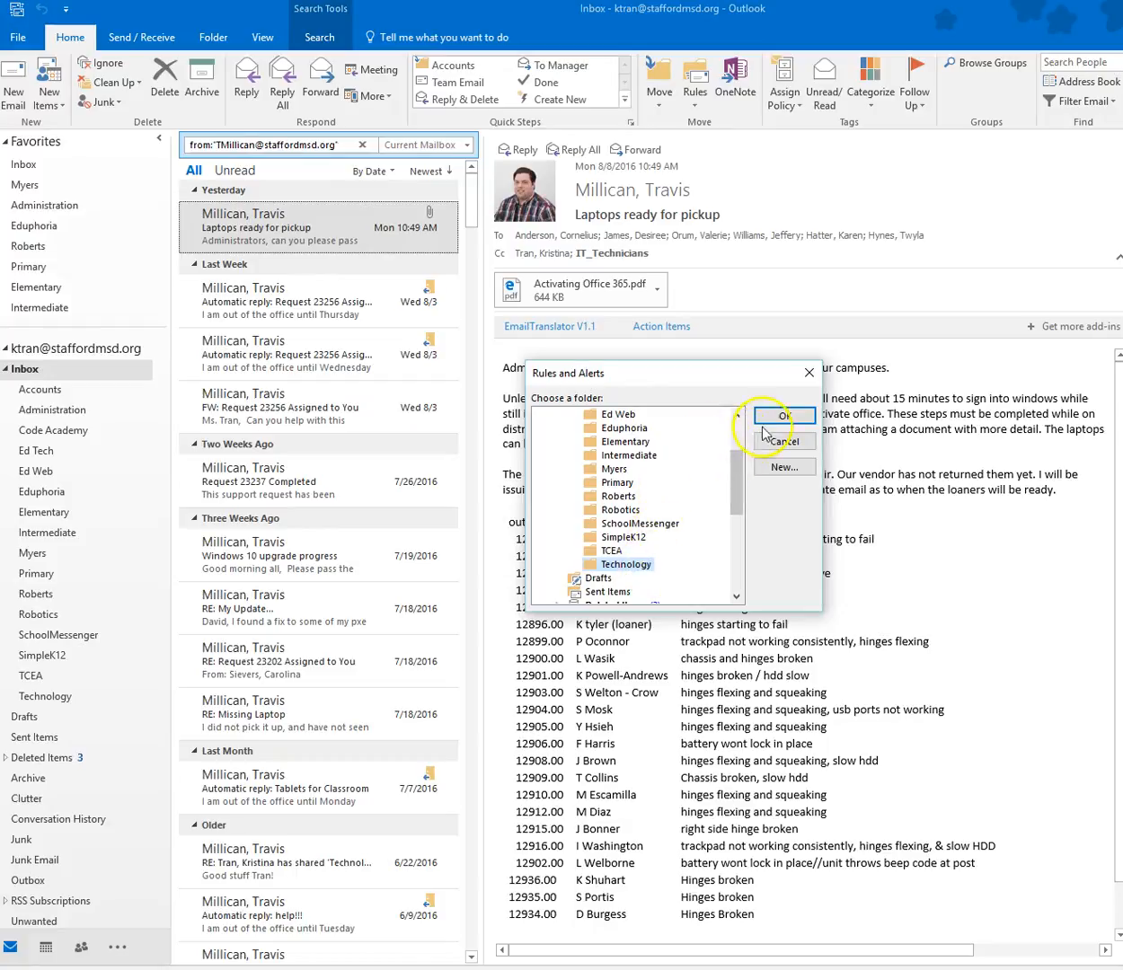
click(784, 441)
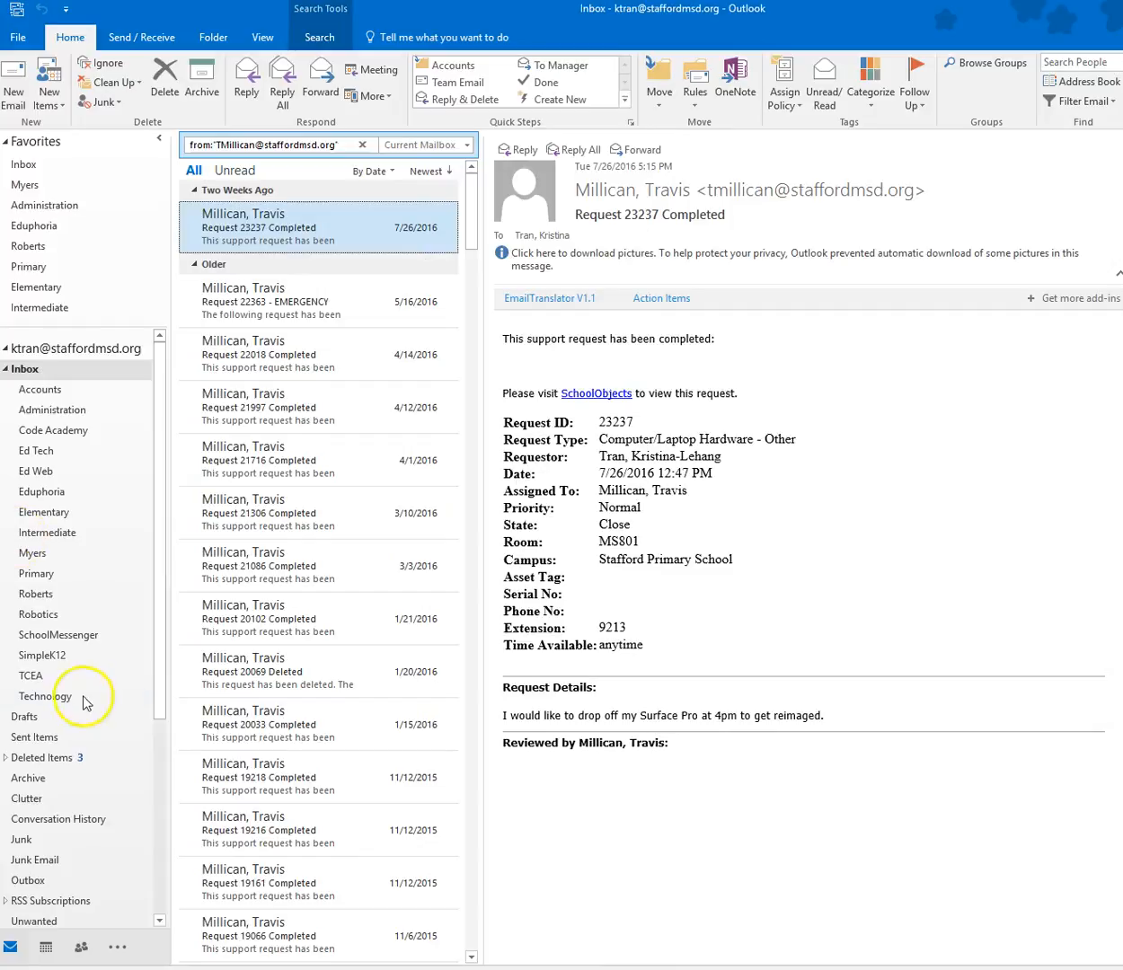
click(44, 696)
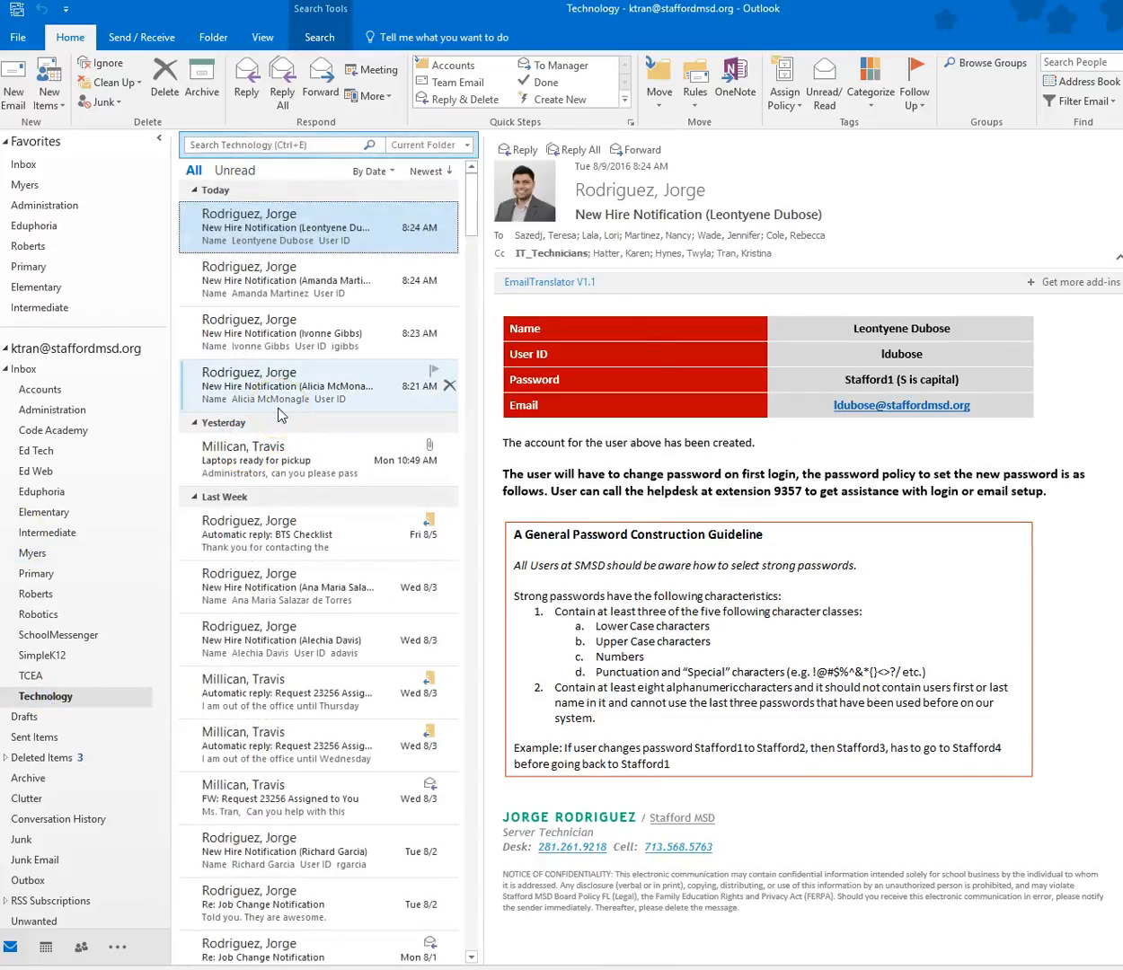
mouse_move(292, 430)
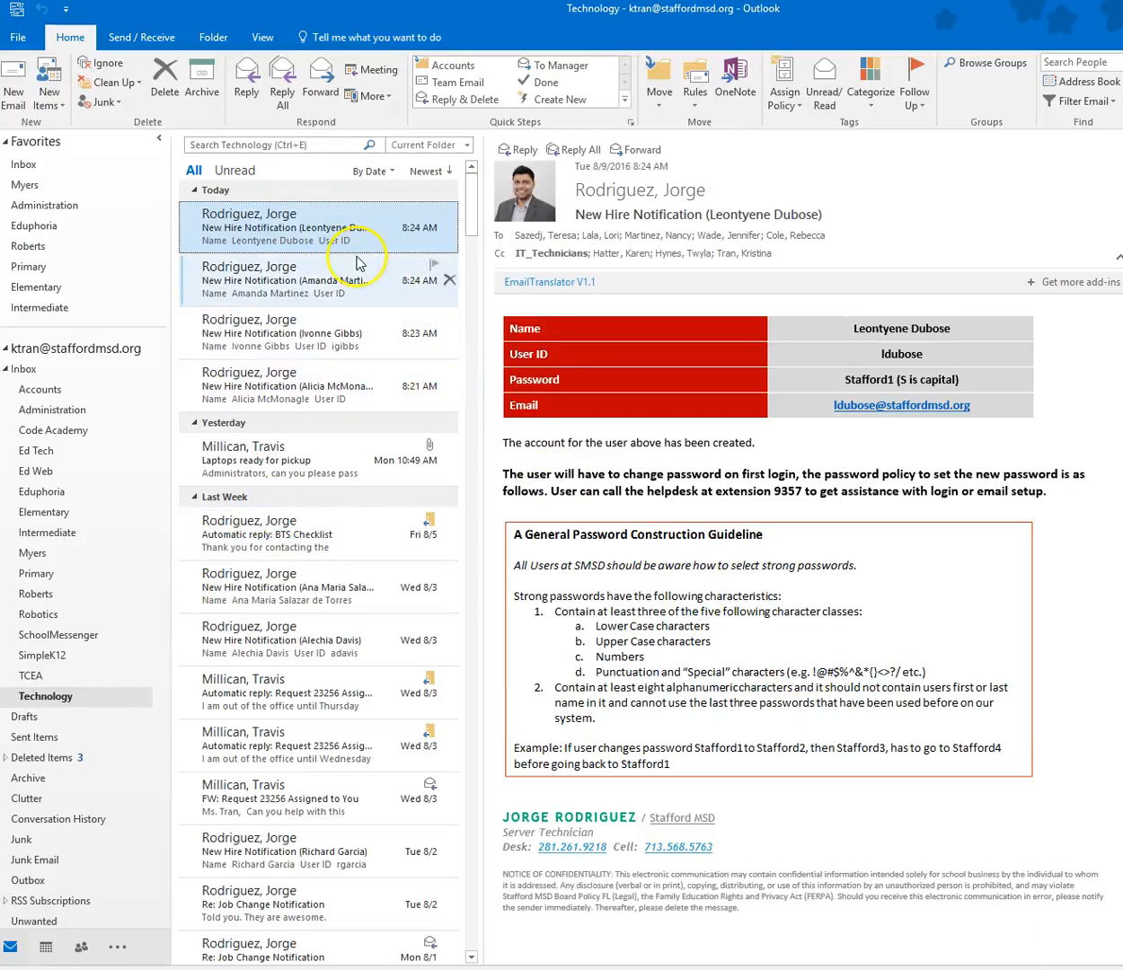
mouse_move(319, 459)
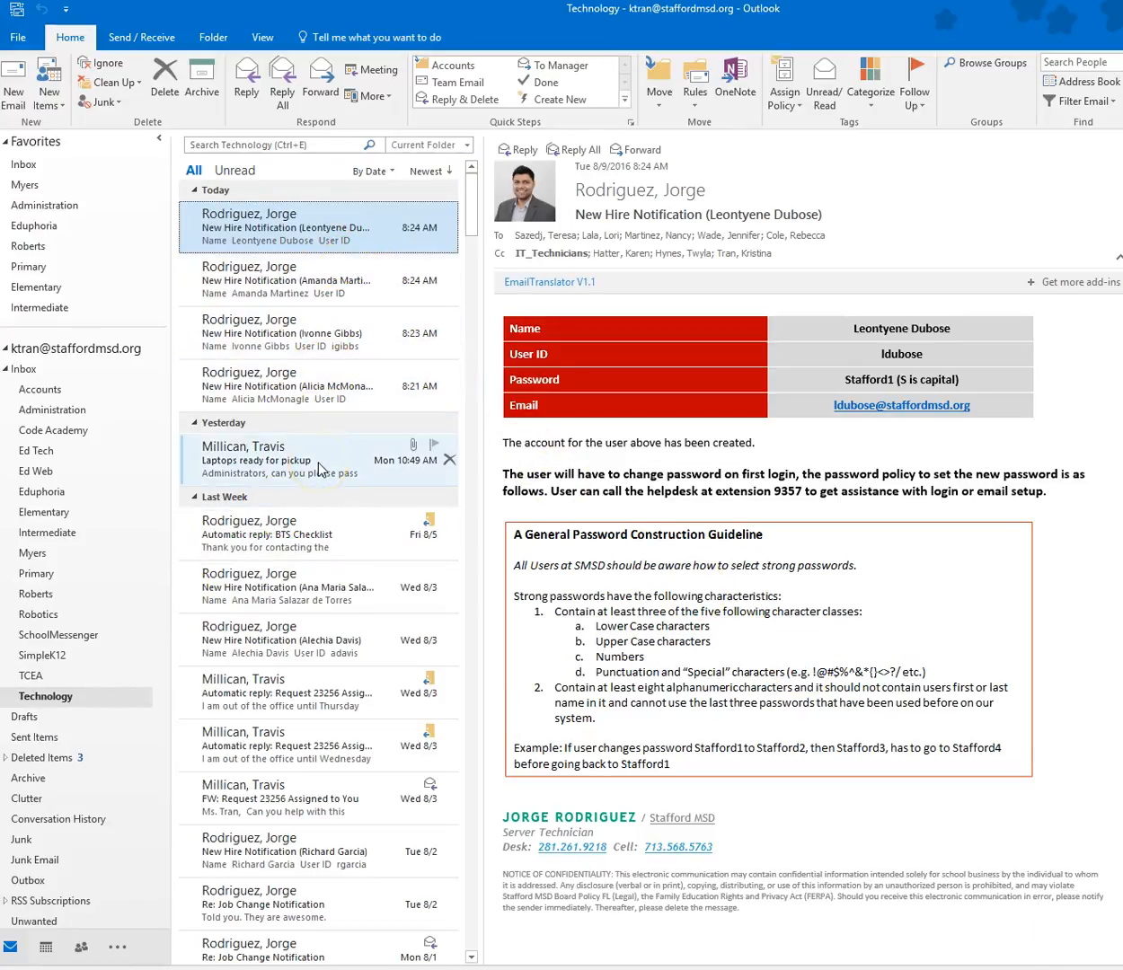
mouse_move(300, 497)
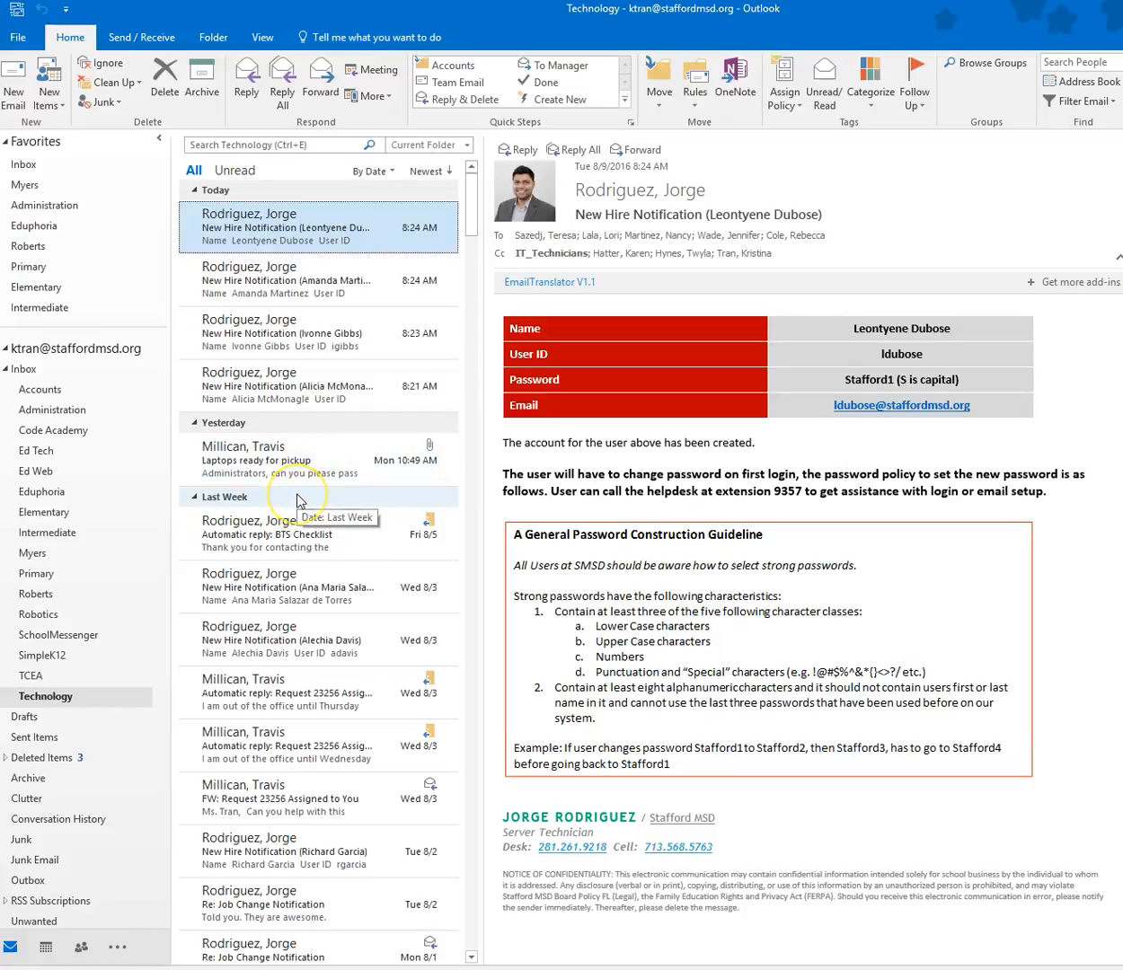
mouse_move(298, 498)
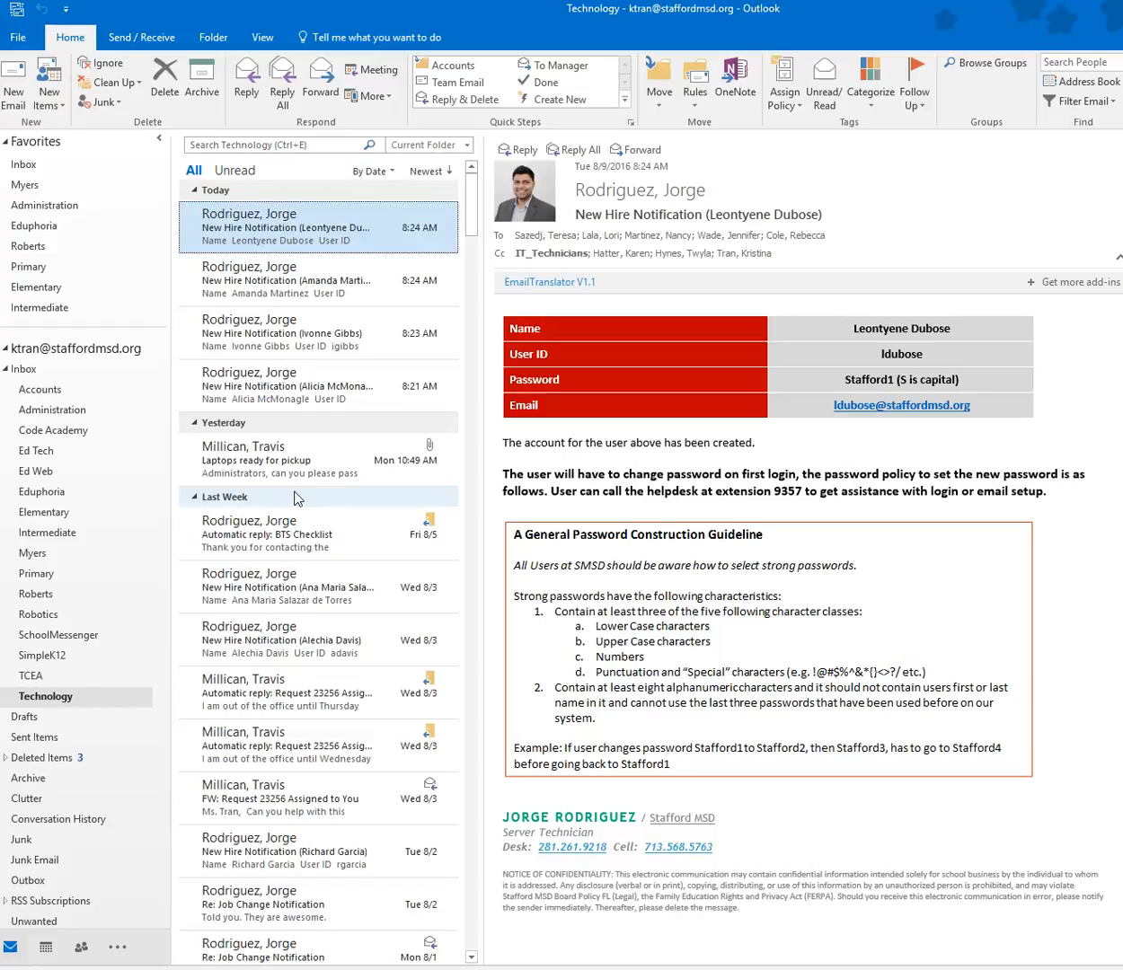
mouse_move(136, 843)
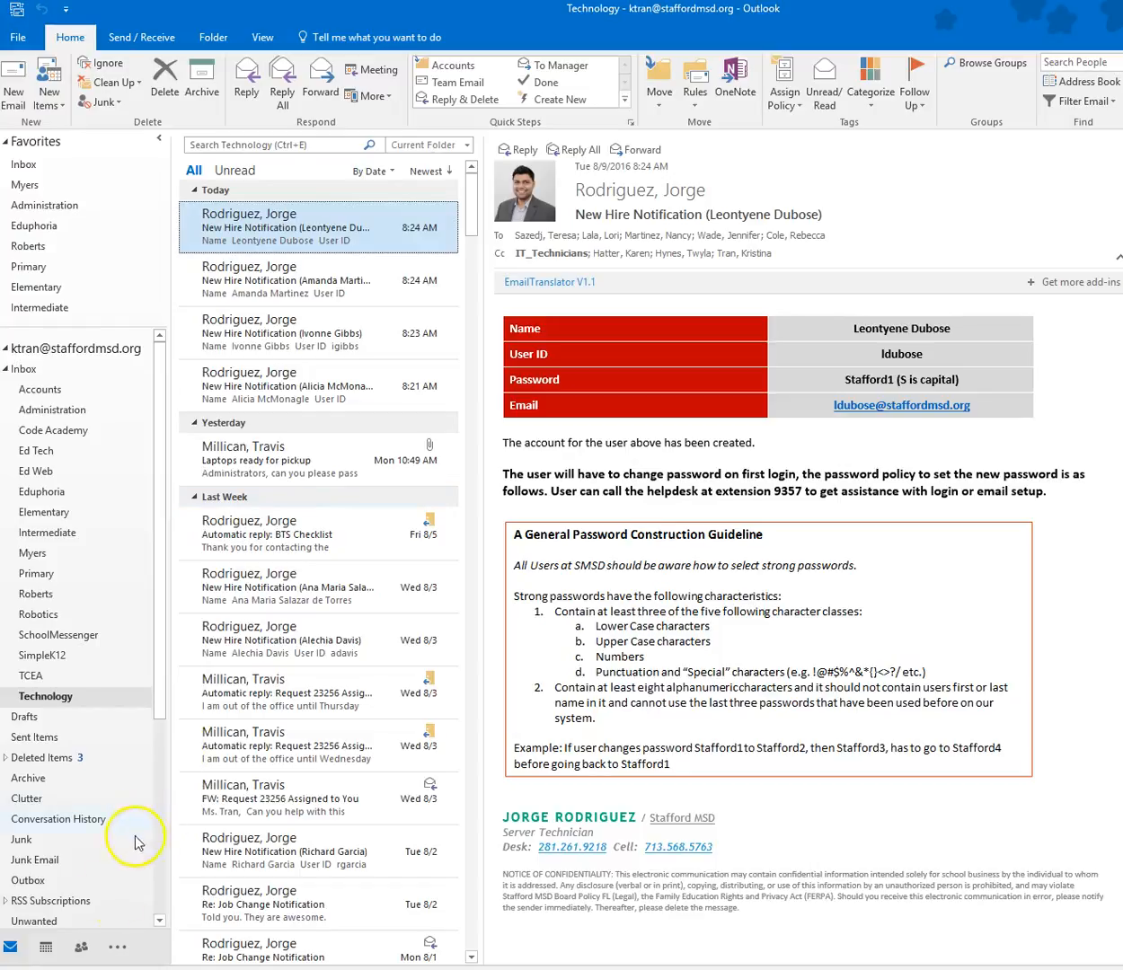